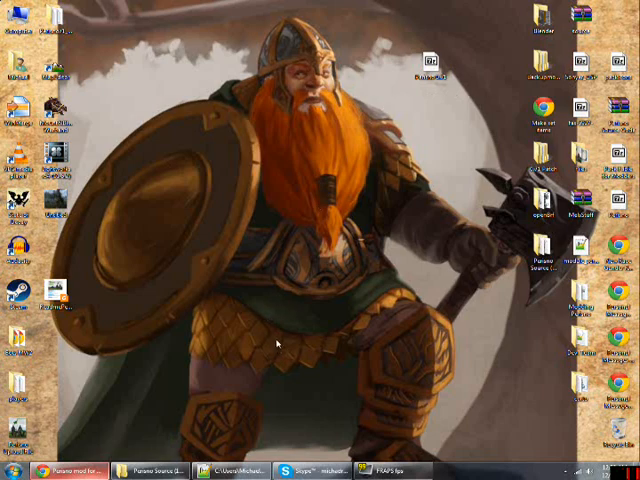
{"action": "mouse_move", "coordinate": [414, 192]}
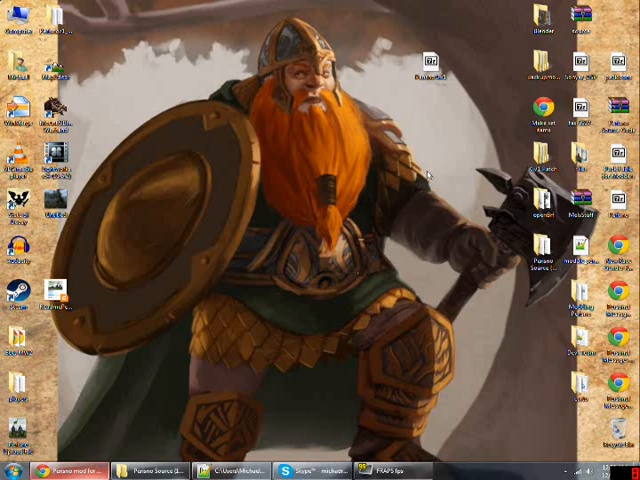
{"action": "mouse_move", "coordinate": [420, 140]}
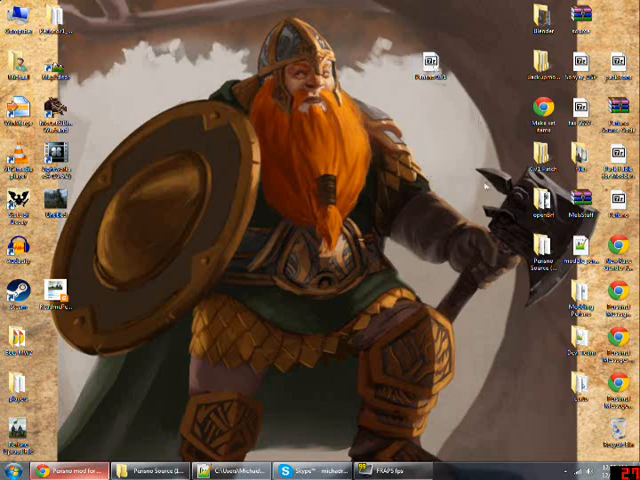
{"action": "mouse_move", "coordinate": [453, 158]}
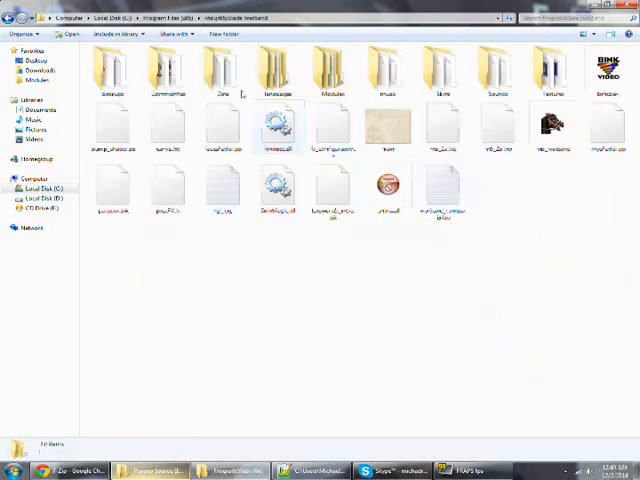
Check Warband's Modules folder for Perisno 0.71, then go back to Program Files (x86).
{"action": "double_click", "coordinate": [331, 68]}
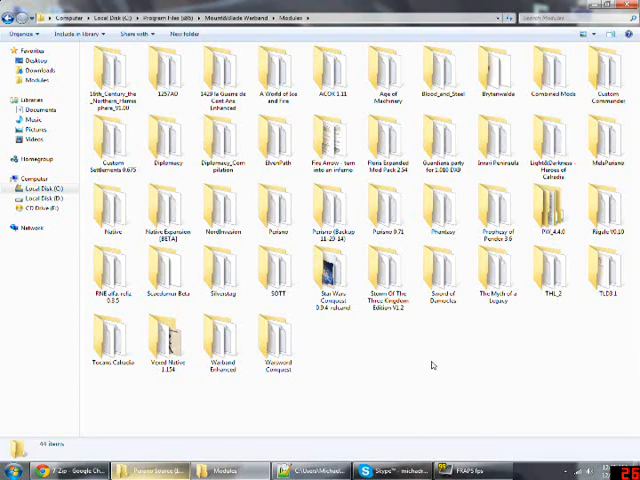
{"action": "double_click", "coordinate": [332, 70]}
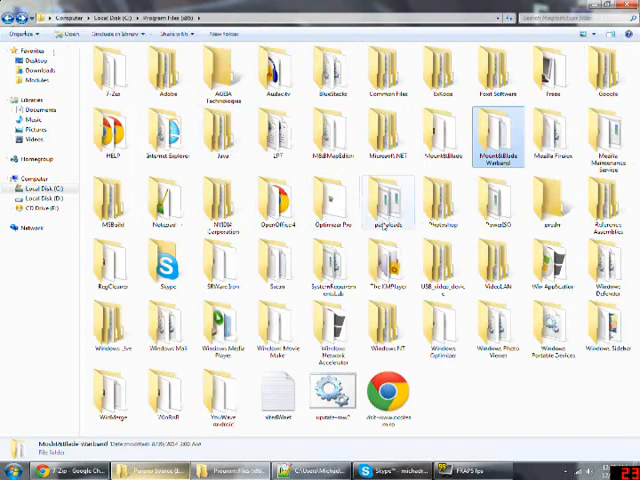
Browse Steam > SteamApps > common toward the Steam Warband Modules folder.
{"action": "left_click", "coordinate": [276, 280]}
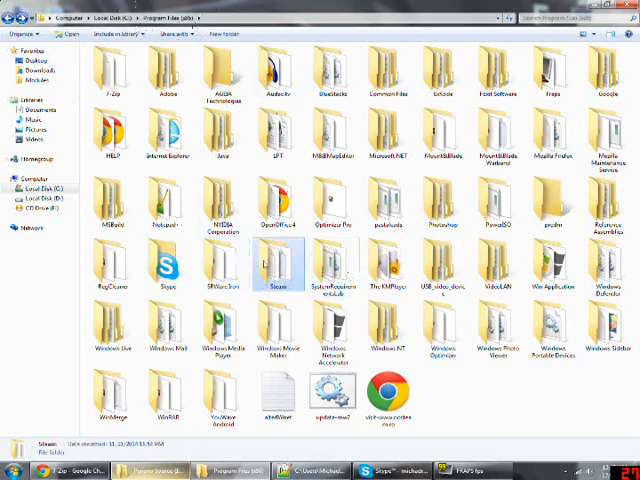
{"action": "double_click", "coordinate": [260, 275]}
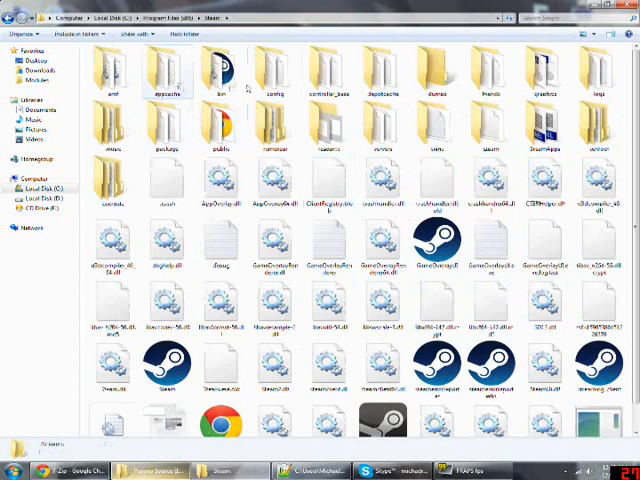
{"action": "double_click", "coordinate": [540, 135]}
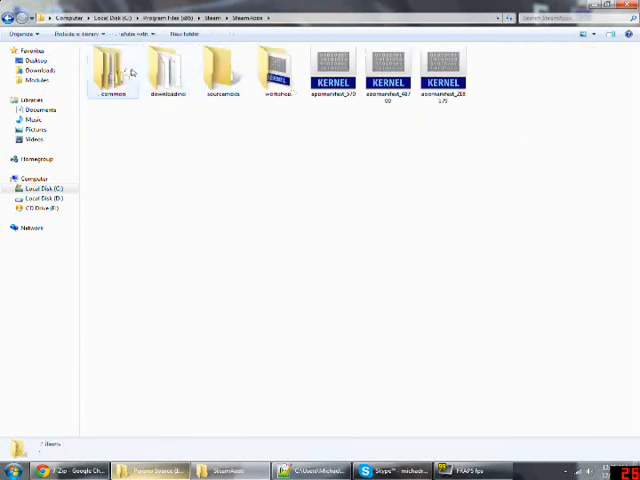
{"action": "double_click", "coordinate": [113, 65]}
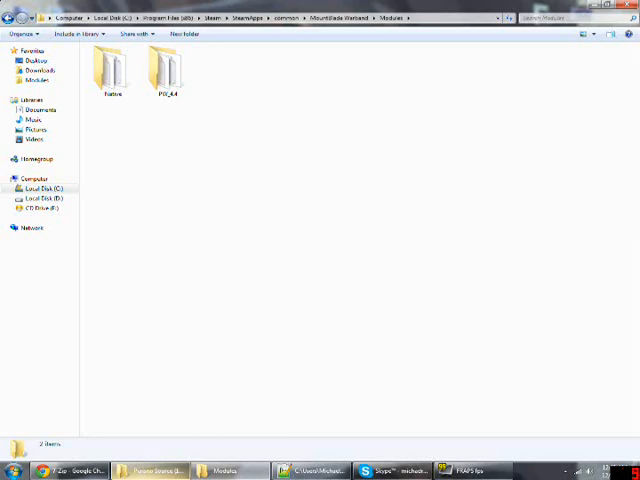
{"action": "mouse_move", "coordinate": [509, 88]}
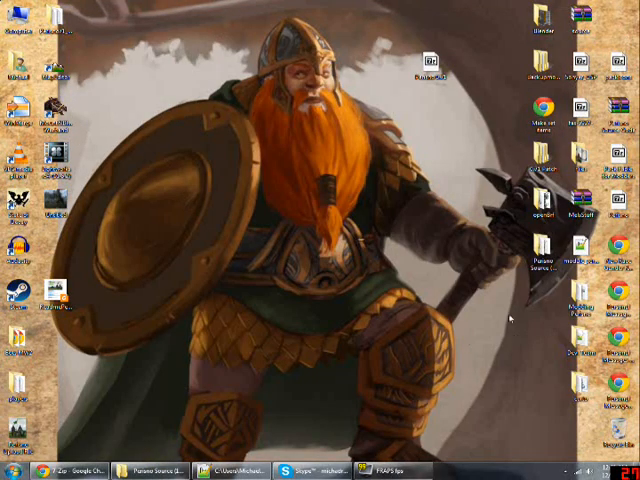
Launch Mount&Blade Warband from the Start menu and open its Configure window.
{"action": "left_click", "coordinate": [10, 470]}
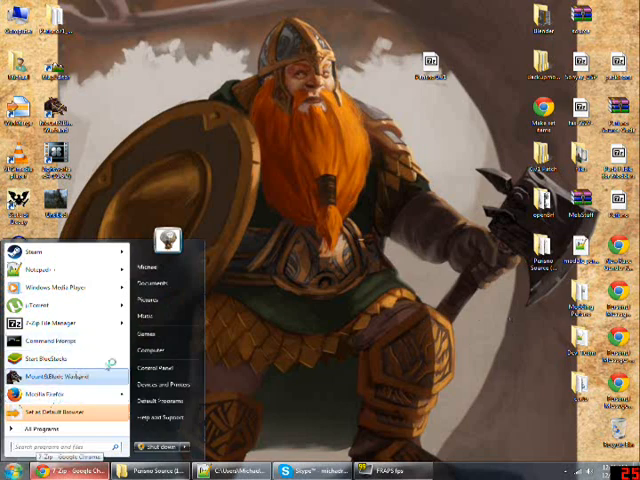
{"action": "left_click", "coordinate": [460, 145]}
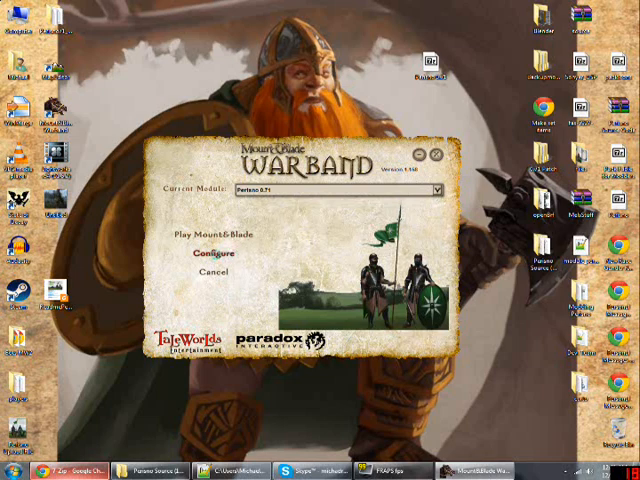
{"action": "left_click", "coordinate": [211, 253]}
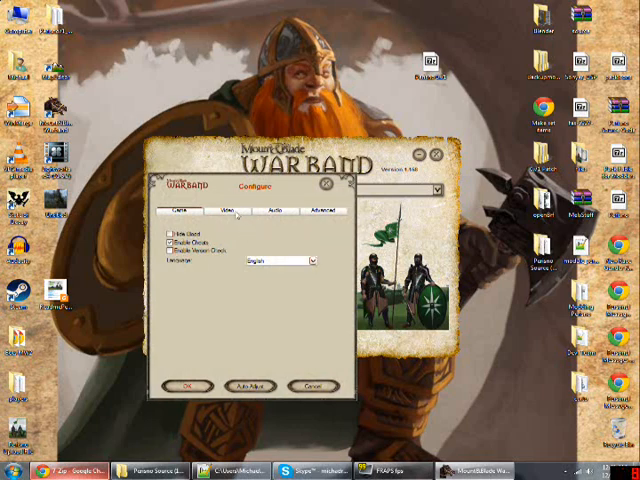
Review the launcher's Video and Advanced settings, then close the Configure dialog.
{"action": "left_click", "coordinate": [225, 211]}
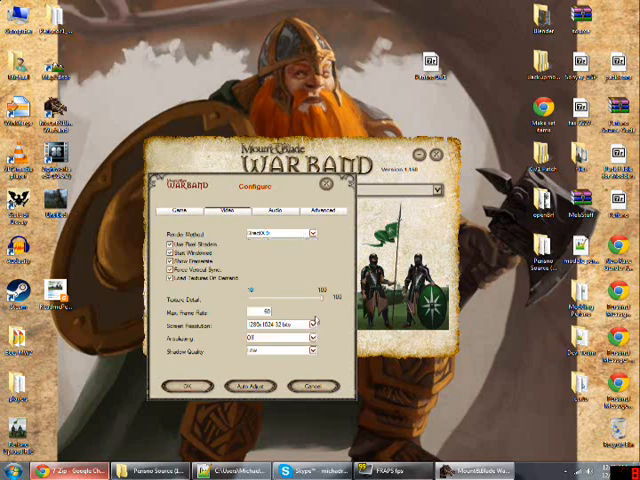
{"action": "left_click", "coordinate": [315, 325]}
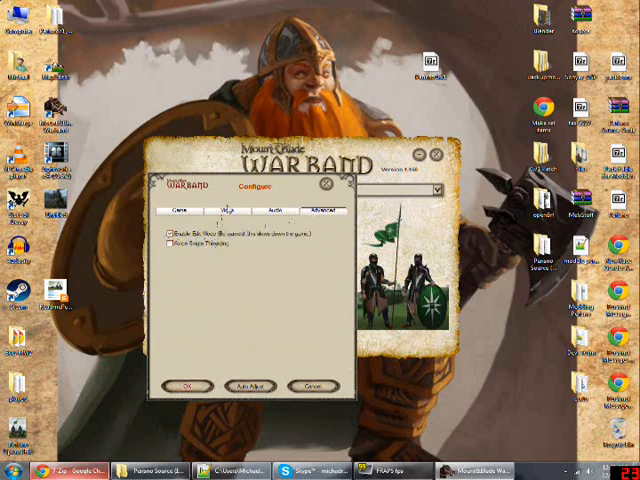
{"action": "left_click", "coordinate": [224, 210]}
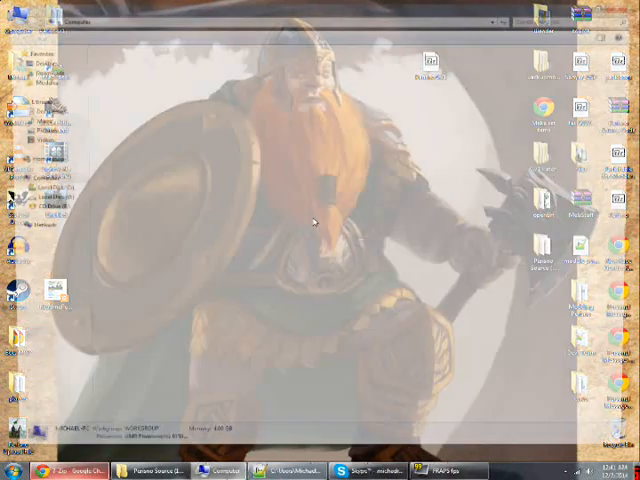
Open Computer Properties to display Windows 7 Ultimate, AMD Phenom II, 4 GB RAM, 64-bit.
{"action": "left_click", "coordinate": [224, 470]}
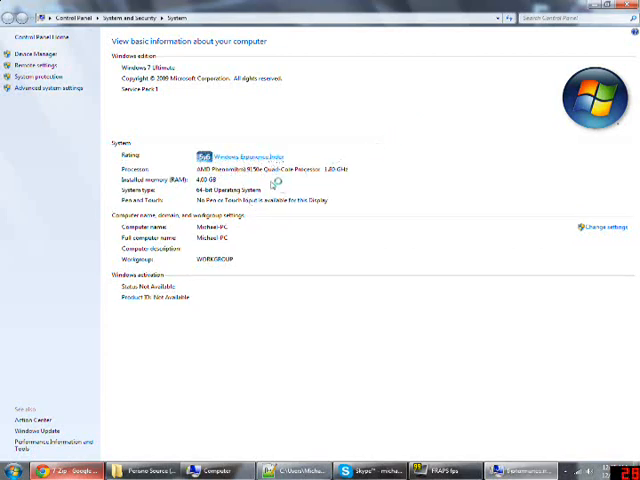
{"action": "left_click", "coordinate": [243, 152]}
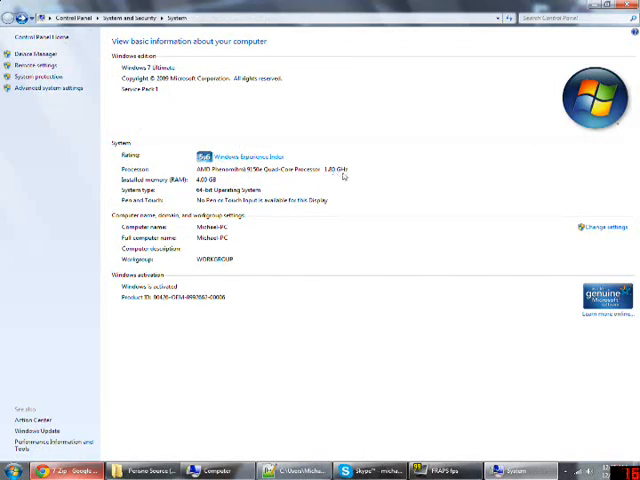
{"action": "mouse_move", "coordinate": [200, 188]}
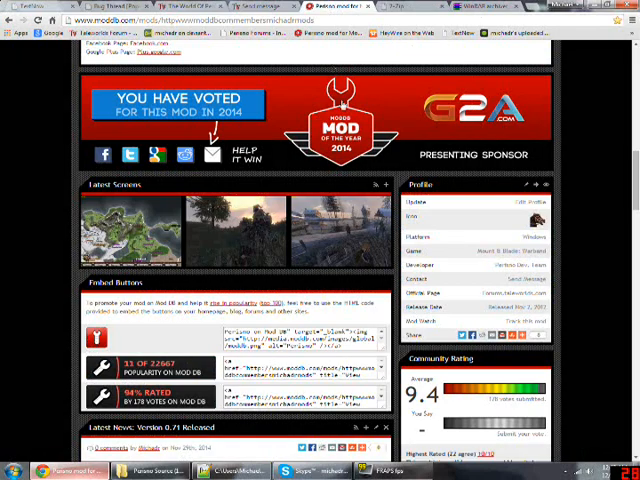
Scroll the Perisno ModDB page to show the 'You have voted' banner and 9.4 rating.
{"action": "scroll", "scroll_direction": "up", "scroll_amount": 3}
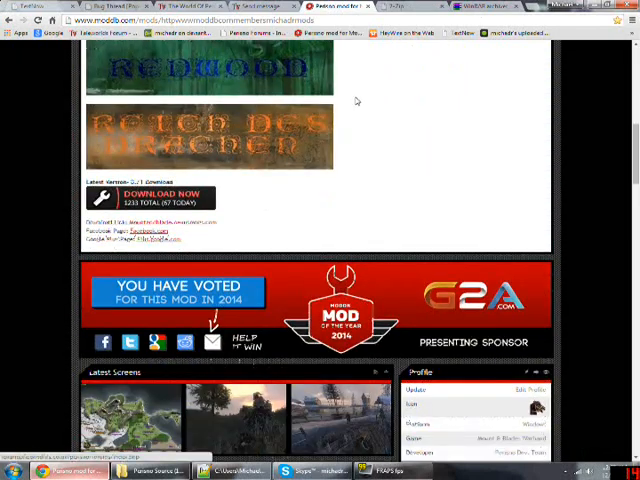
{"action": "scroll", "scroll_direction": "down", "scroll_amount": 3}
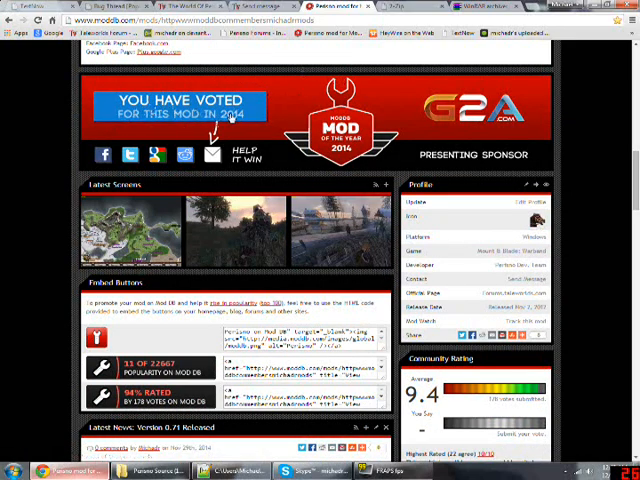
{"action": "scroll", "scroll_direction": "up", "scroll_amount": 3}
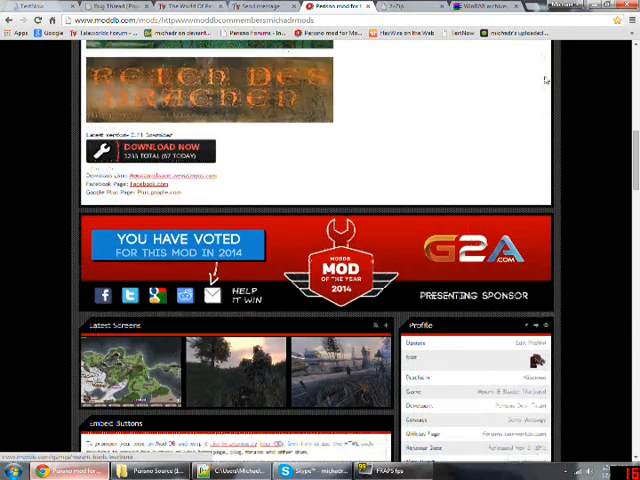
{"action": "scroll", "scroll_direction": "up", "scroll_amount": 3}
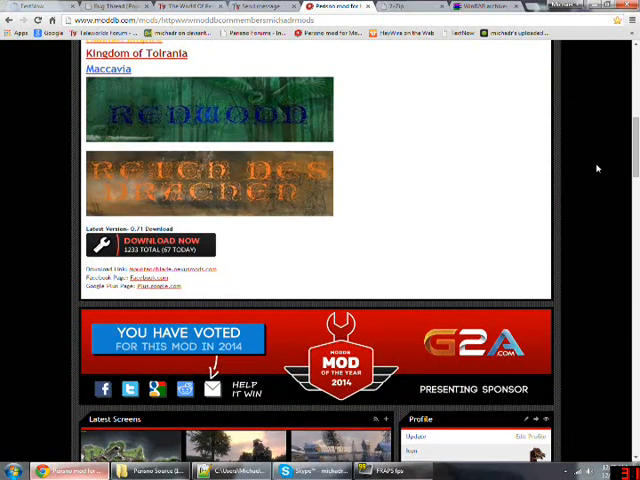
{"action": "scroll", "scroll_direction": "down", "scroll_amount": 3}
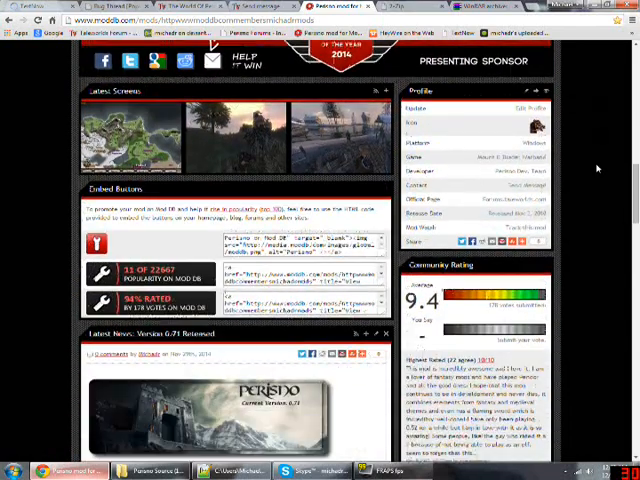
{"action": "scroll", "scroll_direction": "down", "scroll_amount": 3}
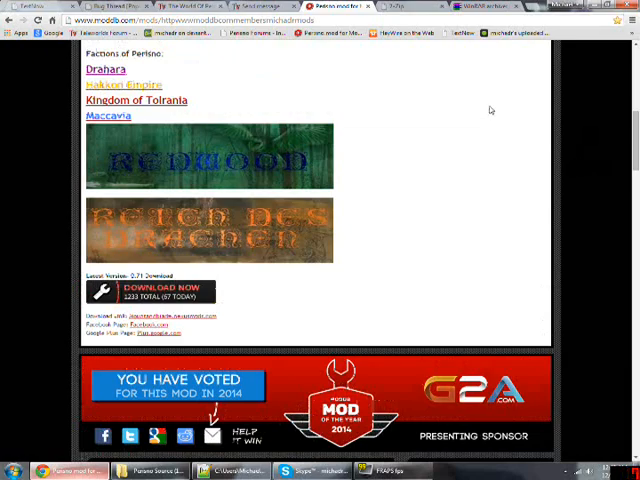